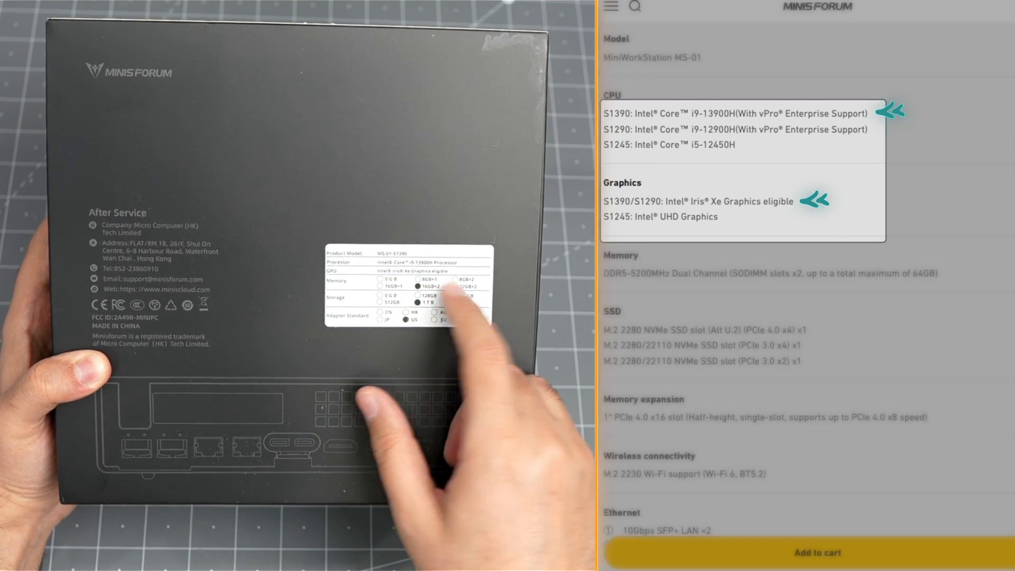
Compare the i5-12450H and i9-12900H prices and settle on the i9-12900H barebone at $549.00
scroll("down", 3)
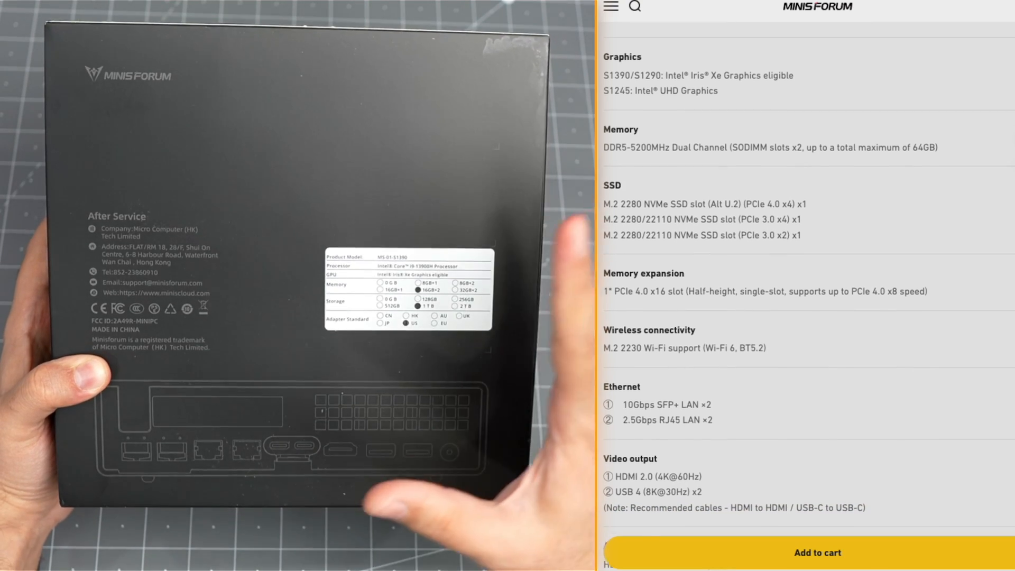
scroll("down", 3)
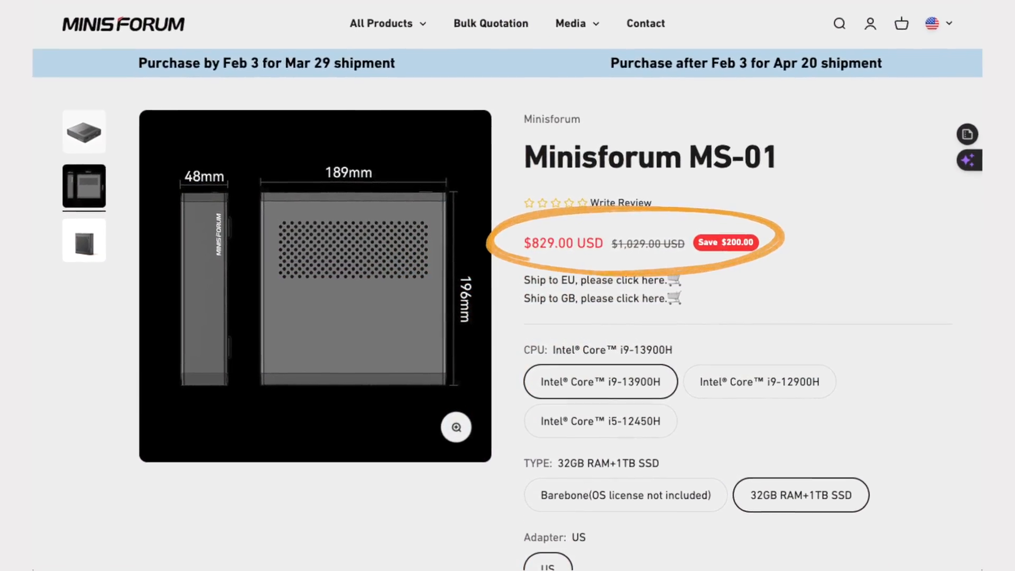
scroll("down", 3)
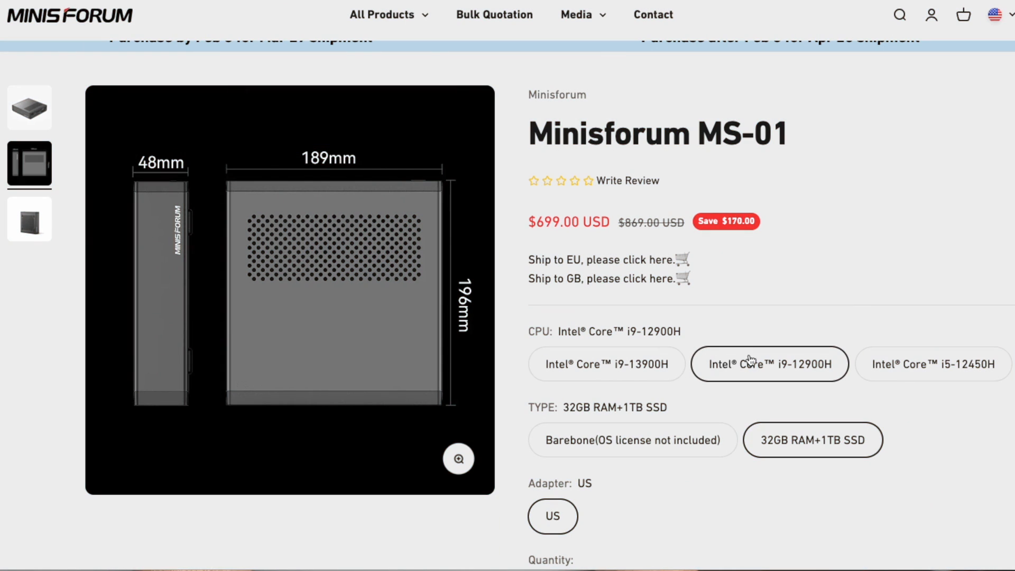
left_click(933, 364)
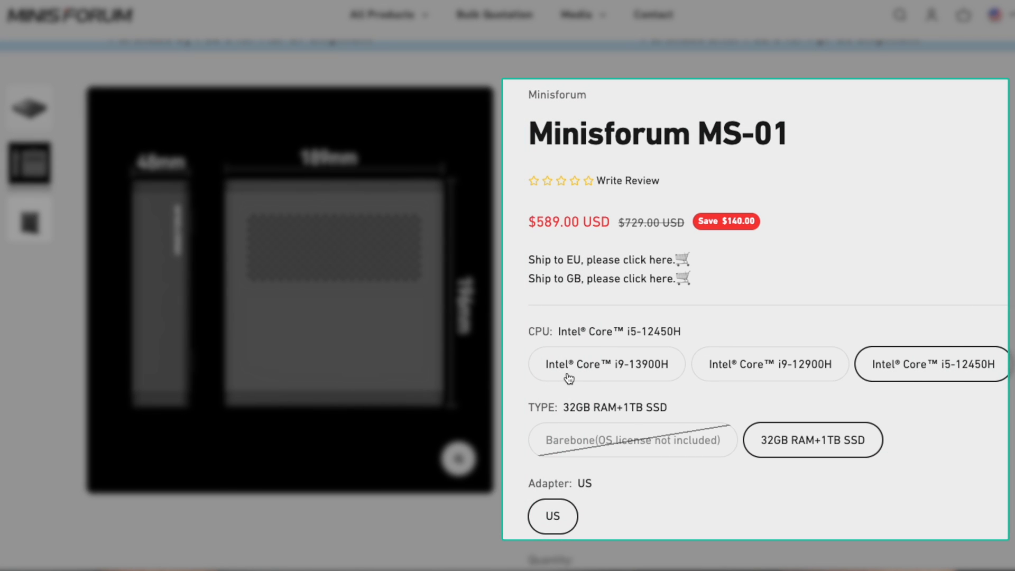
left_click(633, 440)
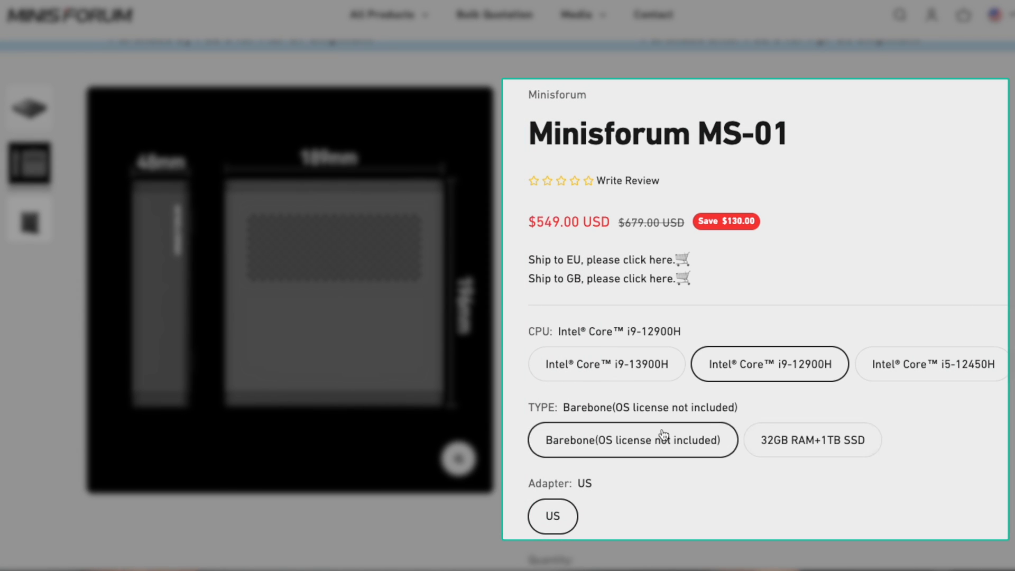
left_click(606, 364)
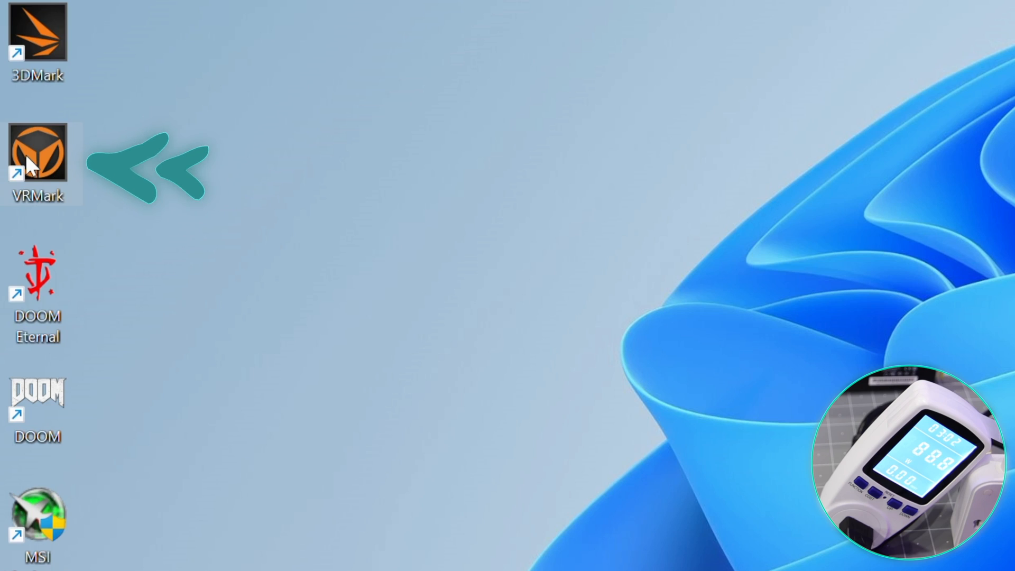
Launch VRMark, run Orange Room to a 3 097 score and review the results page
double_click(37, 153)
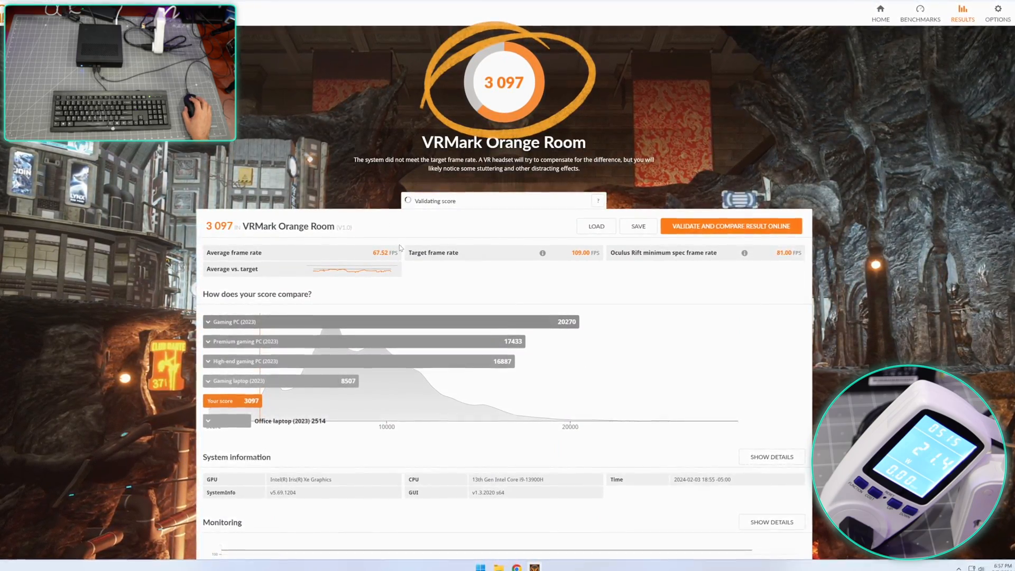
left_click(731, 226)
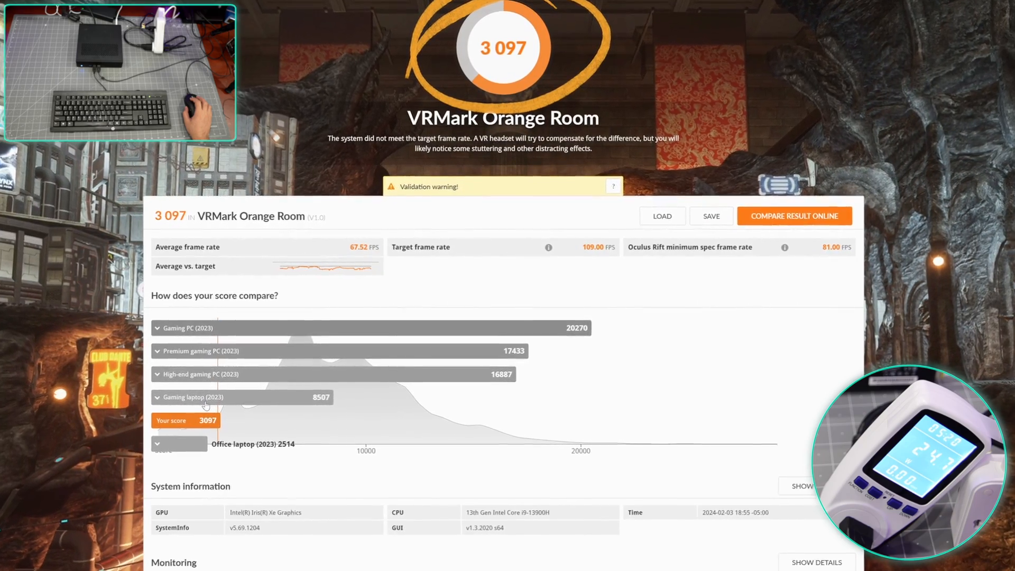
scroll("down", 3)
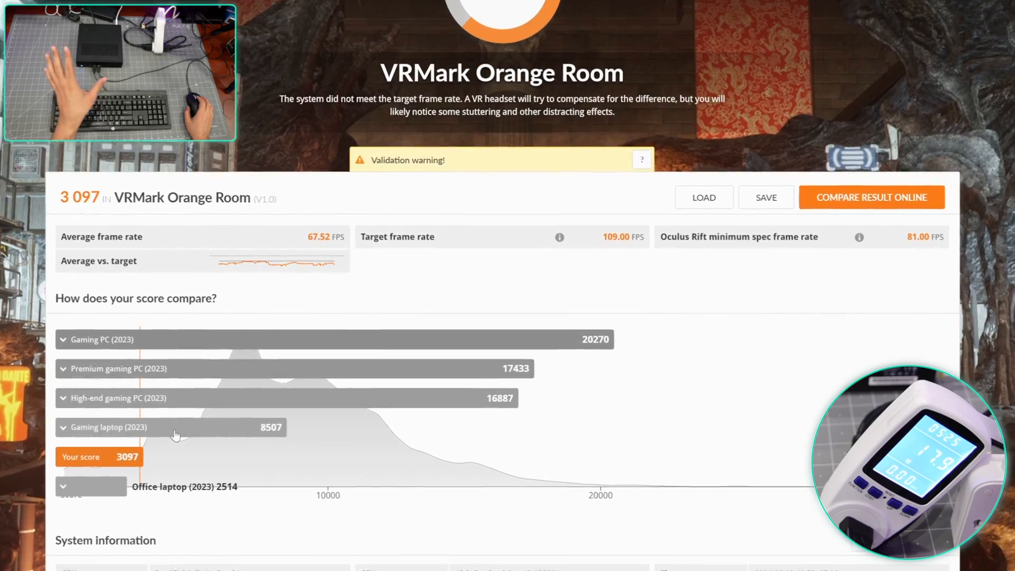
scroll("down", 3)
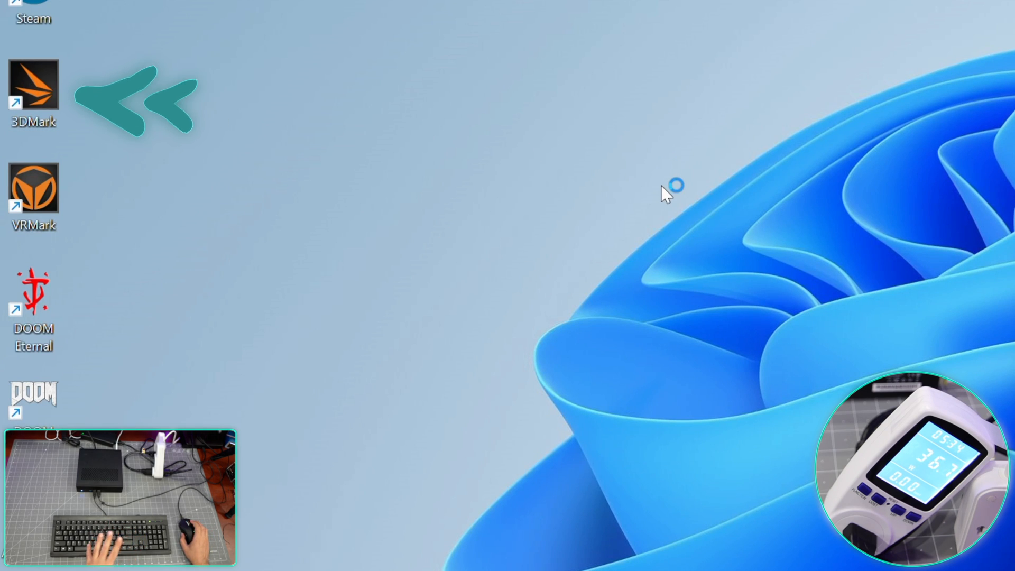
Launch 3DMark and start the CPU Profile benchmark from the Home tab
double_click(33, 88)
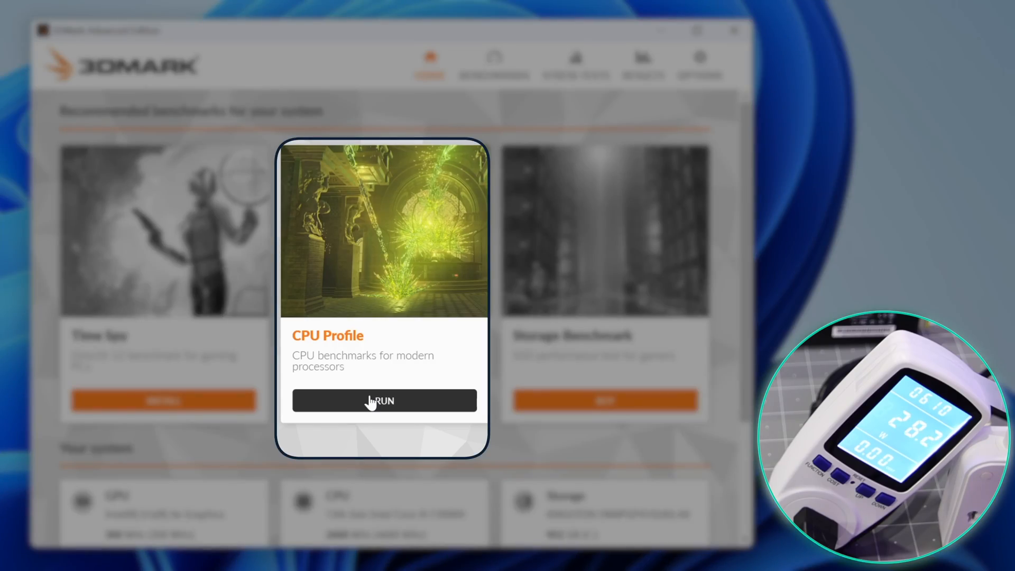
left_click(383, 400)
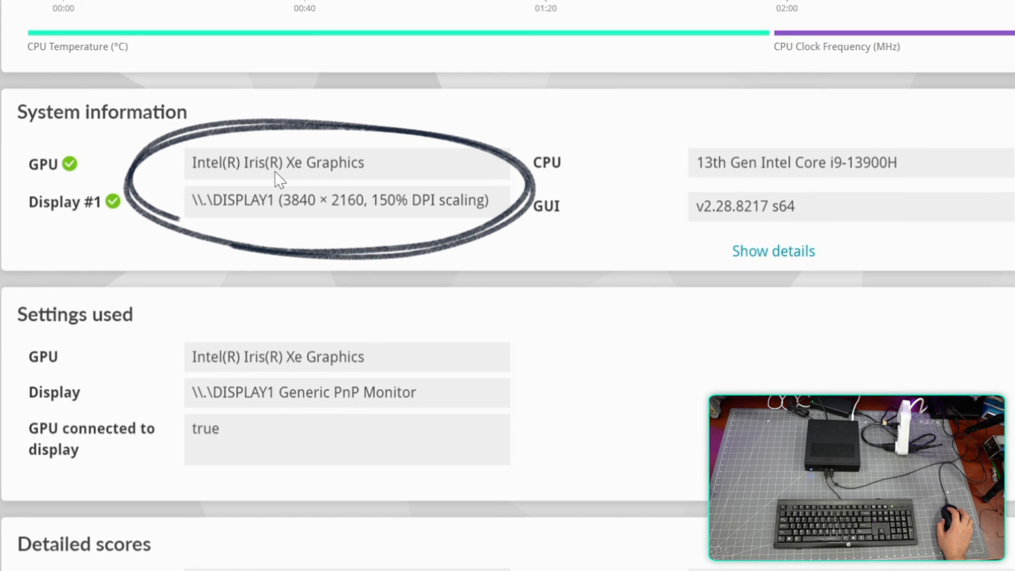
mouse_move(356, 226)
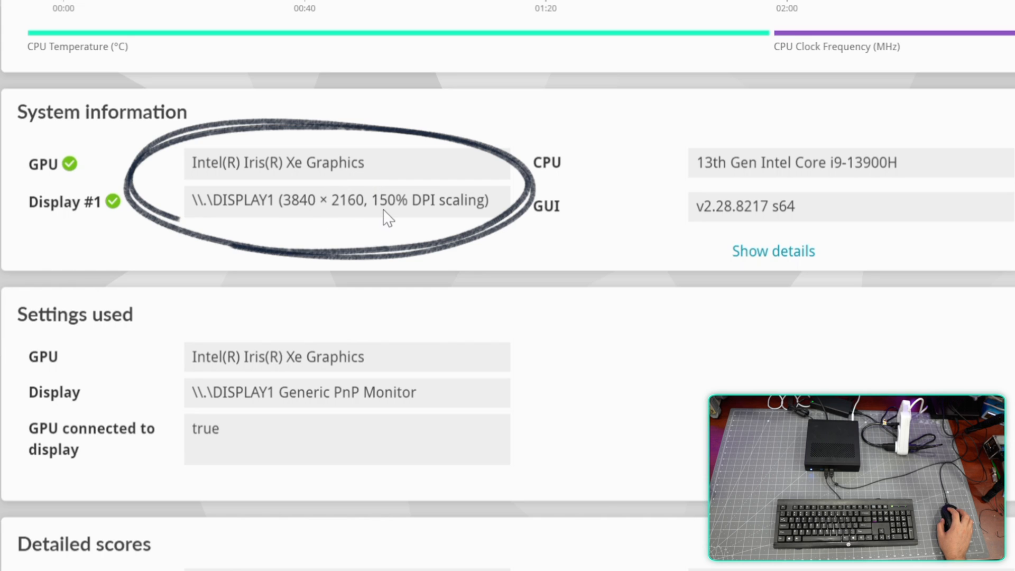
mouse_move(206, 245)
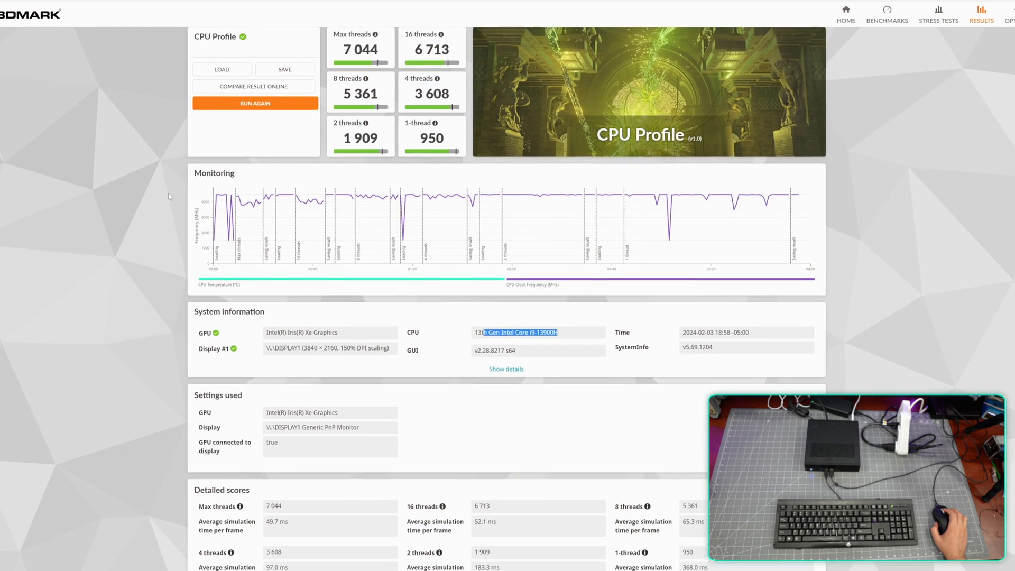
scroll("down", 3)
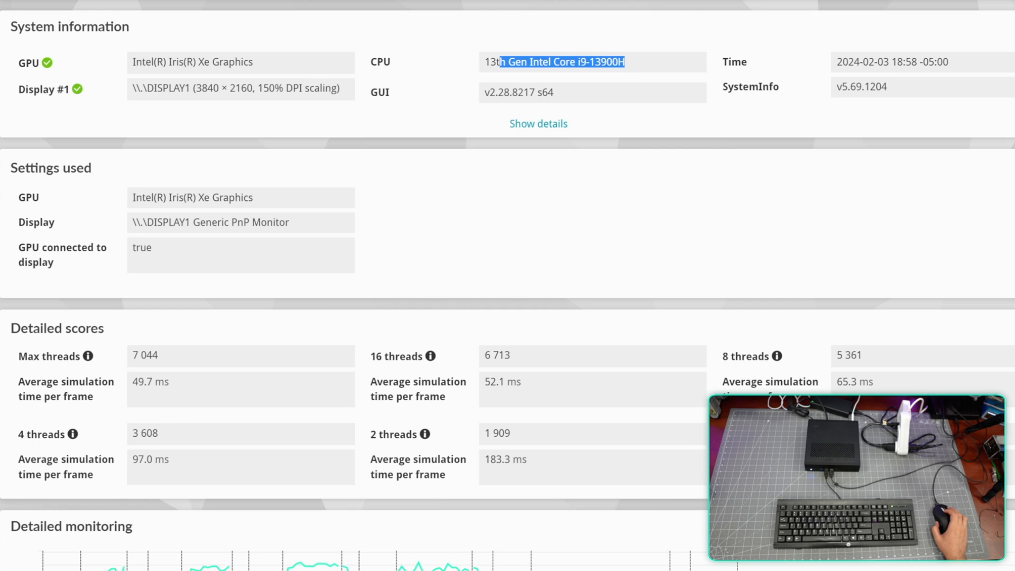
scroll("down", 3)
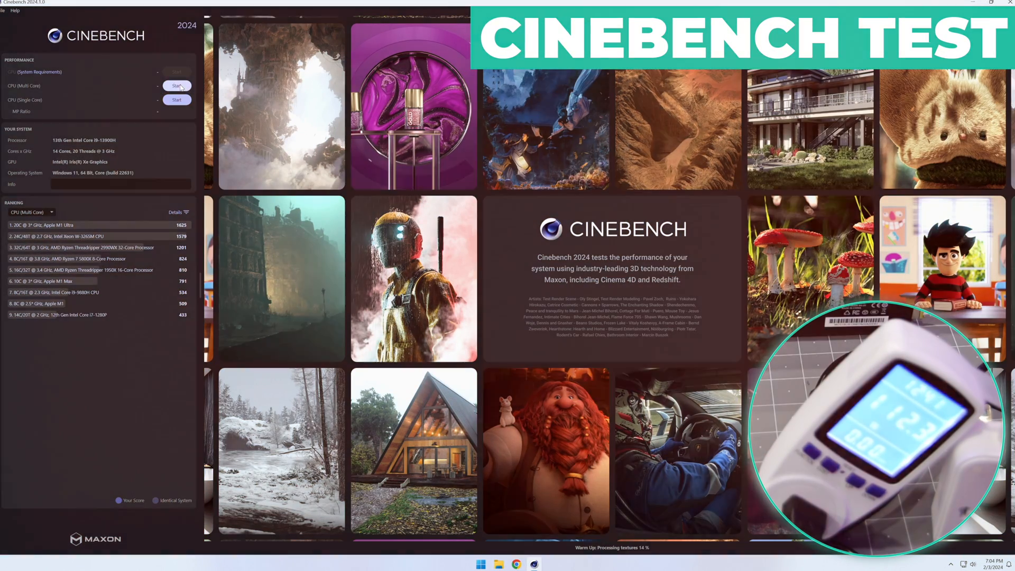
Run the CPU (Multi Core) test to 884 points and check its fourth-place ranking
left_click(176, 85)
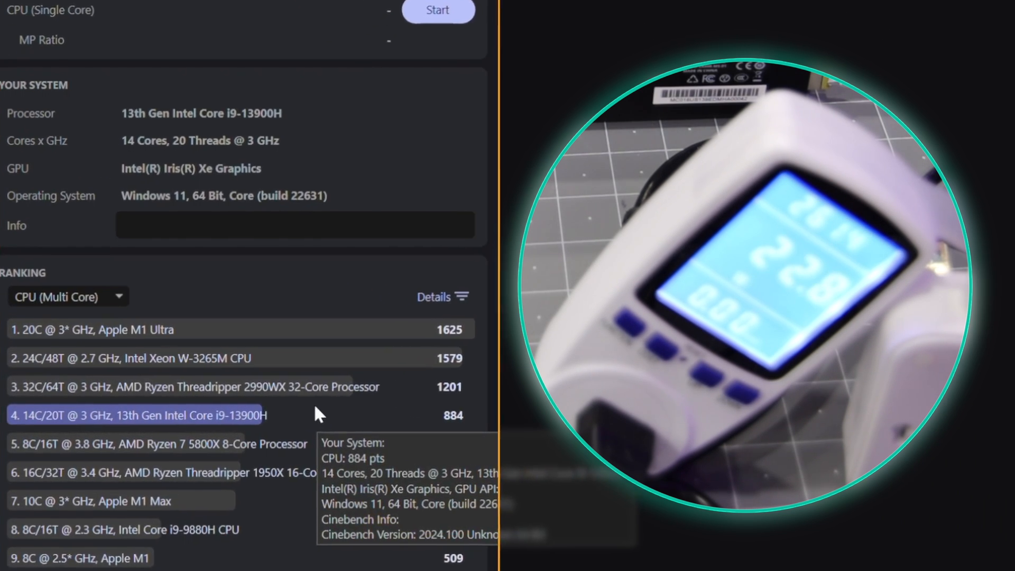
scroll("down", 3)
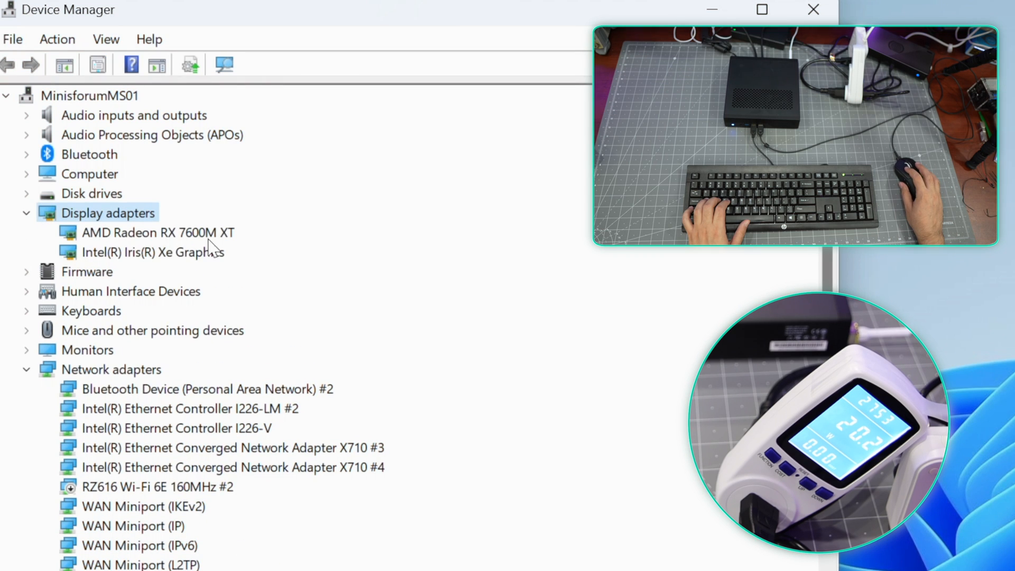
Expand Display adapters to see the RX 7600M XT and Iris Xe, then close Device Manager
left_click(157, 233)
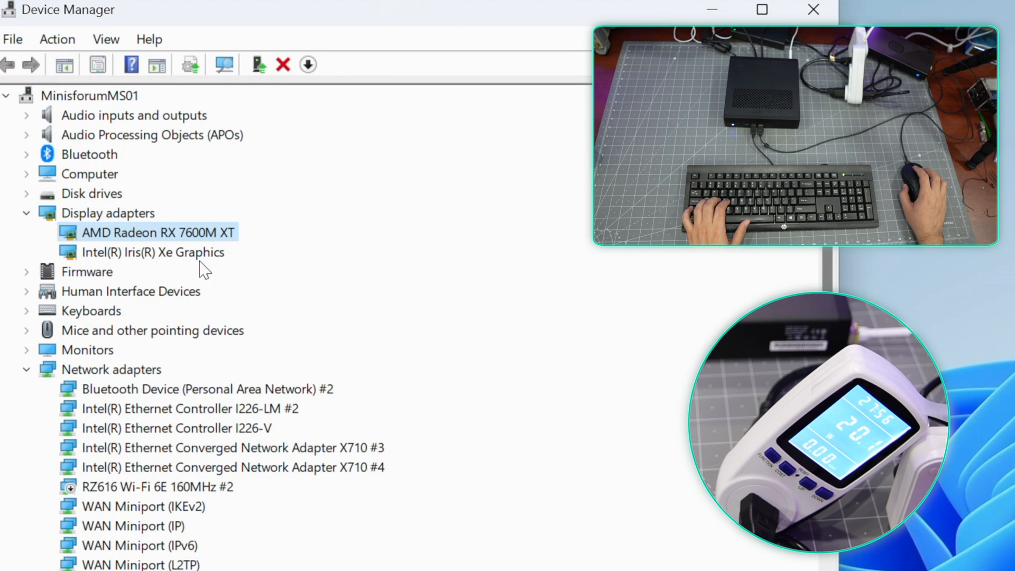
mouse_move(585, 191)
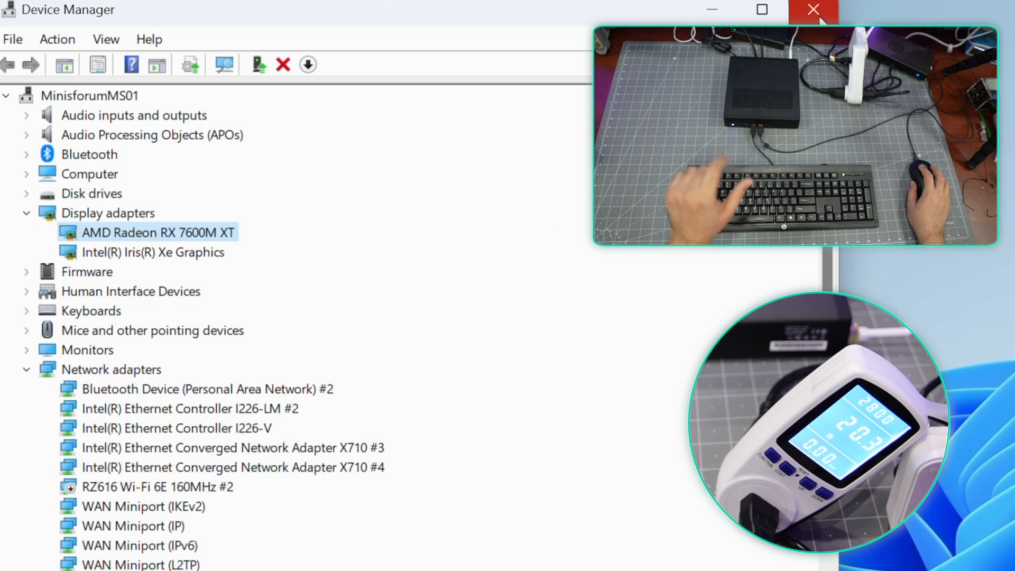
left_click(812, 9)
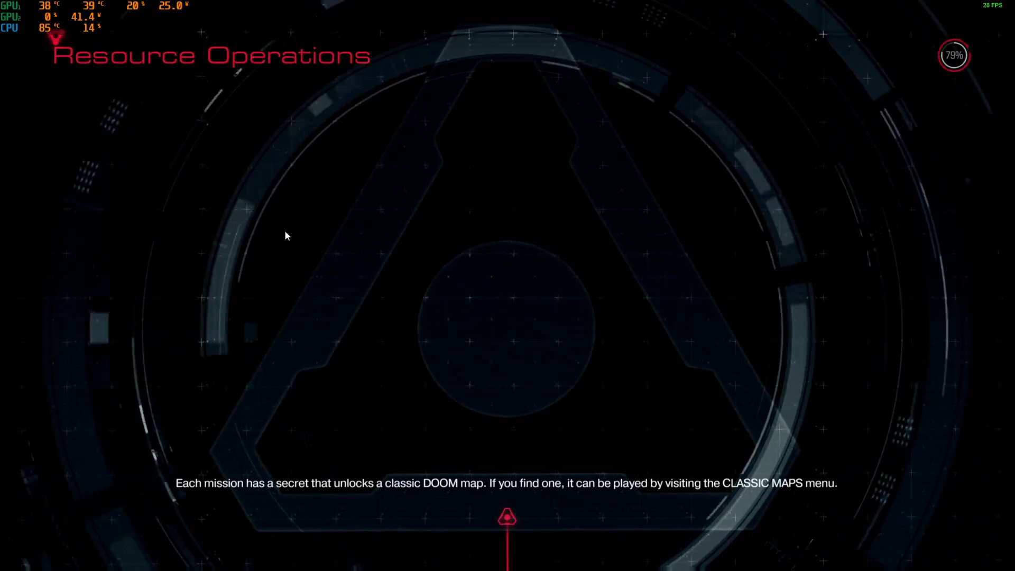
Enter the Resource Operations mission and load the latest checkpoint from the in-game menu
key("Escape")
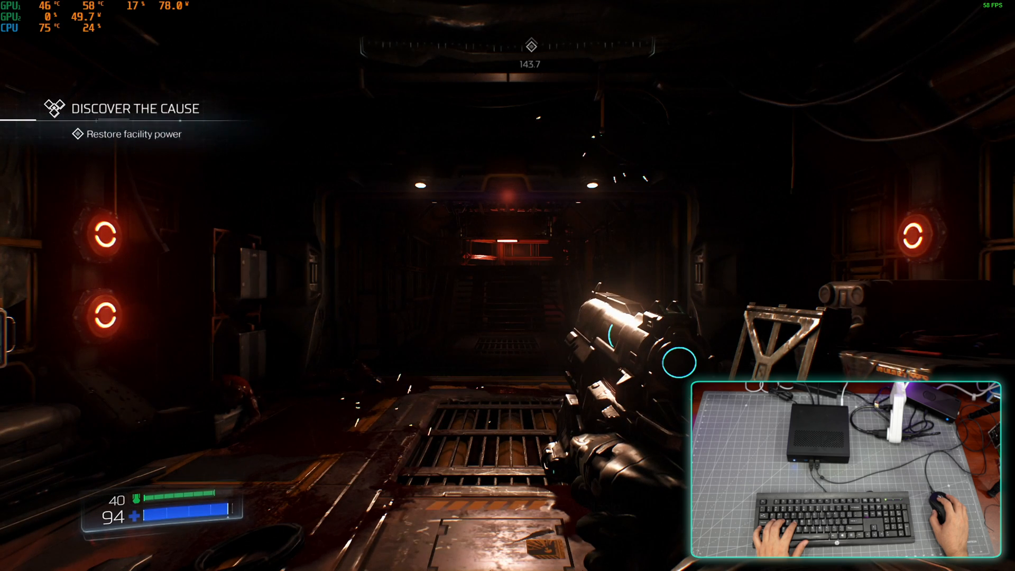
key("Escape")
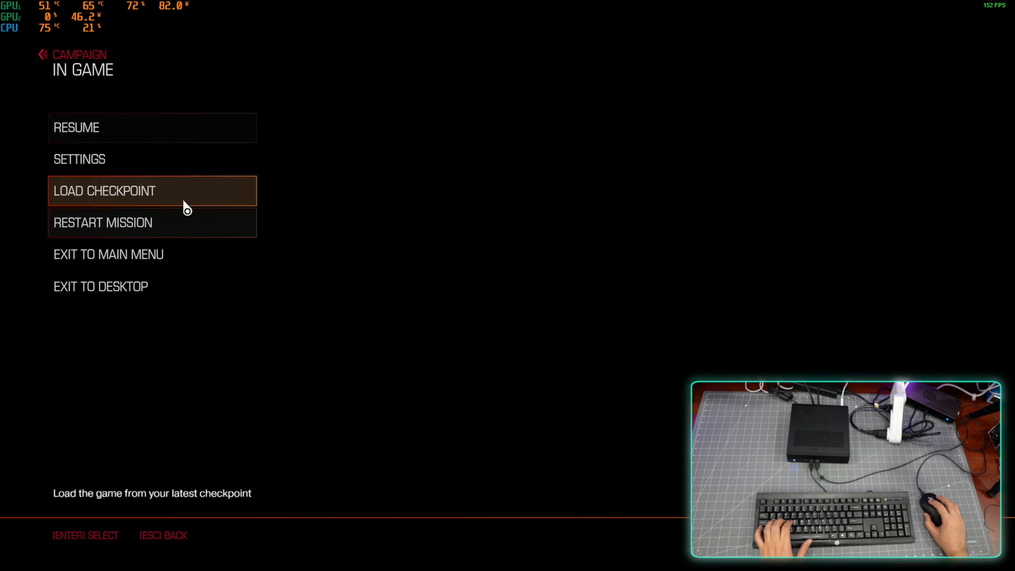
left_click(79, 158)
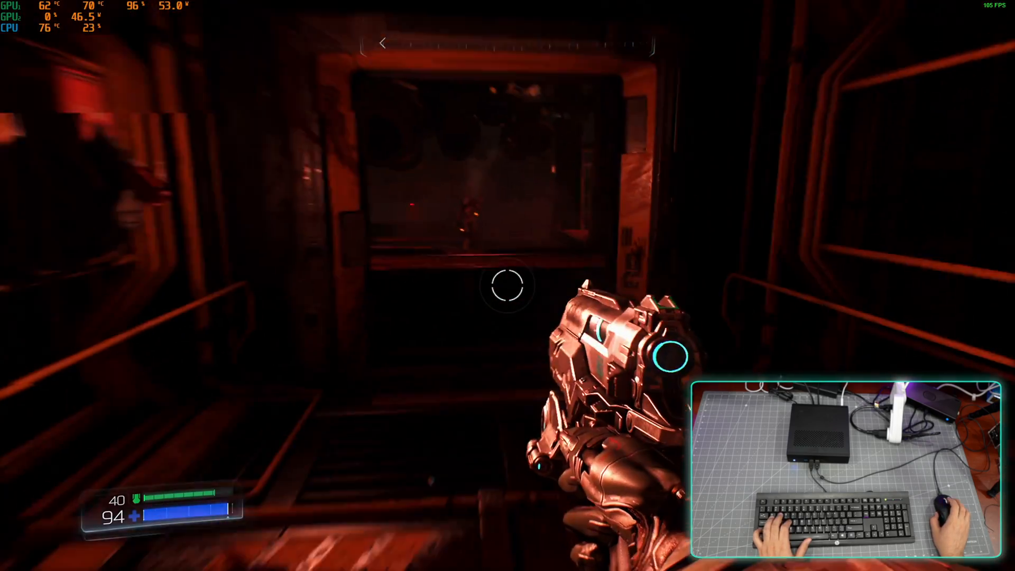
Play through the red-lit corridor and exit DOOM back to the 3DMark home screen
left_click(508, 285)
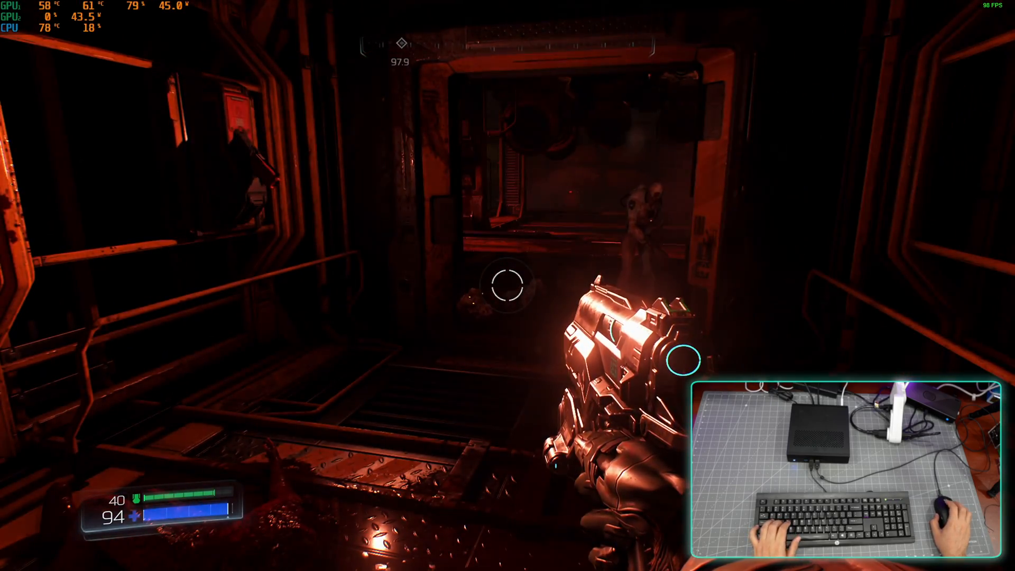
left_click(508, 286)
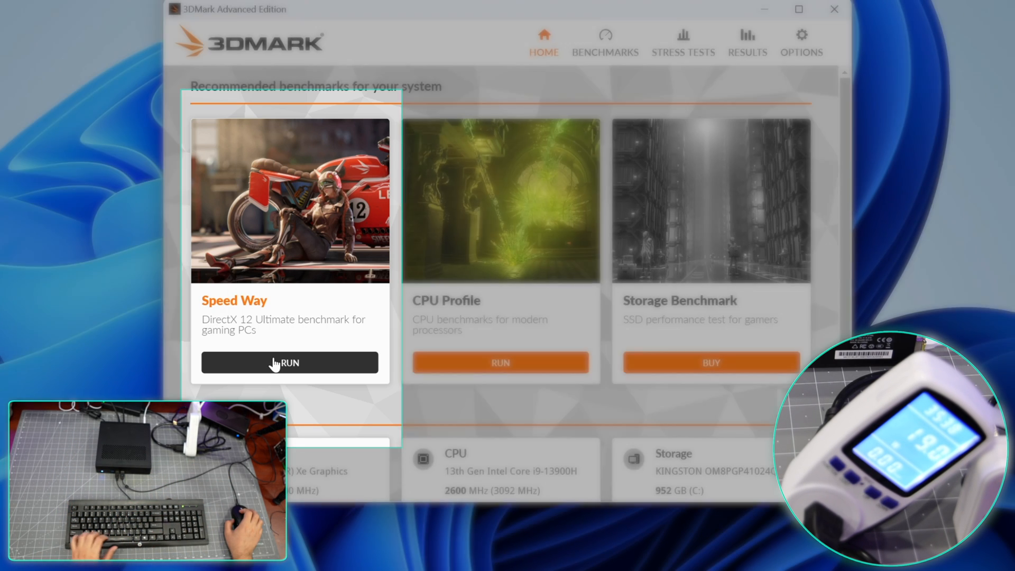
Start the Speed Way DirectX 12 benchmark from the Home tab
left_click(289, 363)
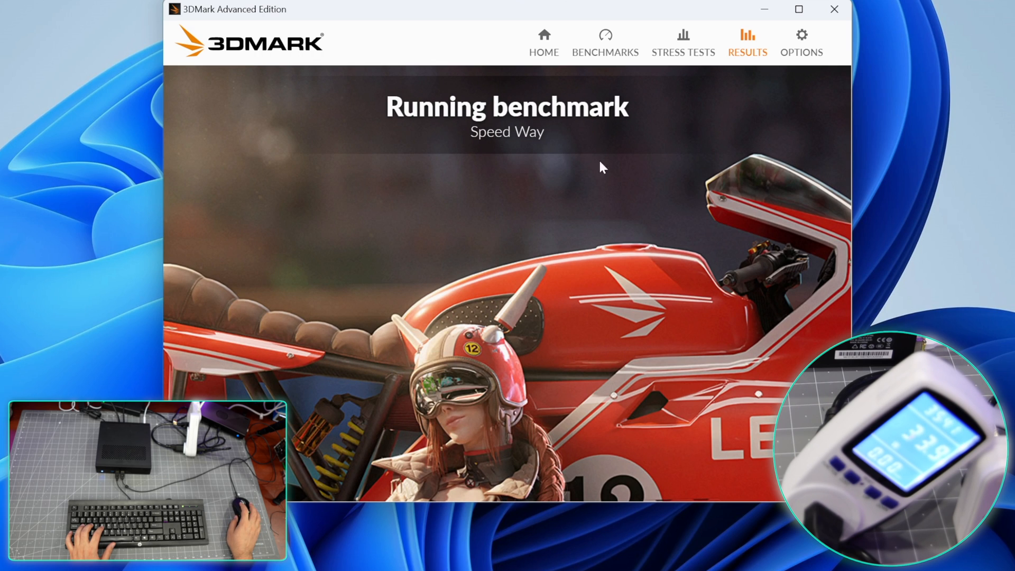
mouse_move(798, 9)
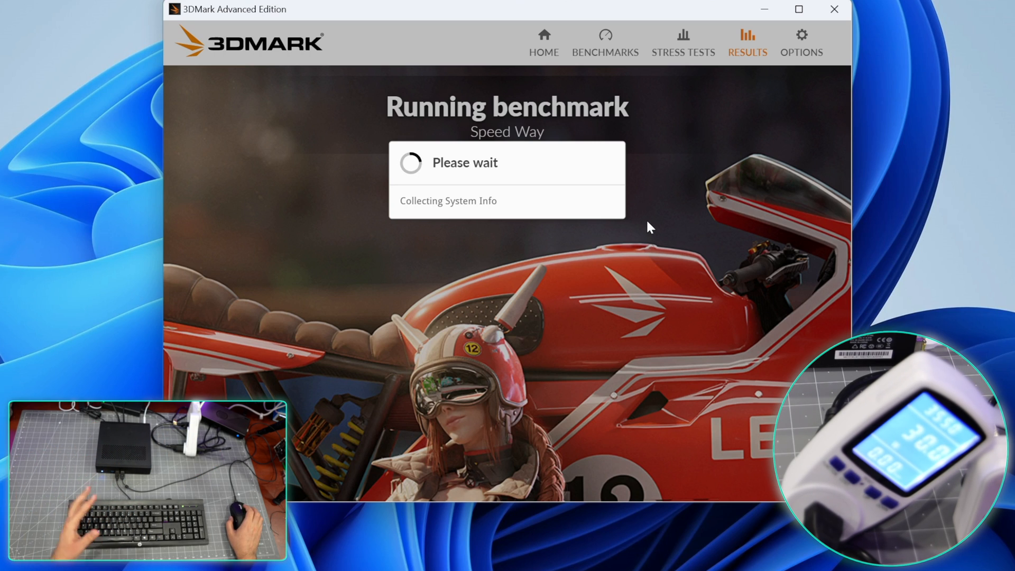
mouse_move(652, 202)
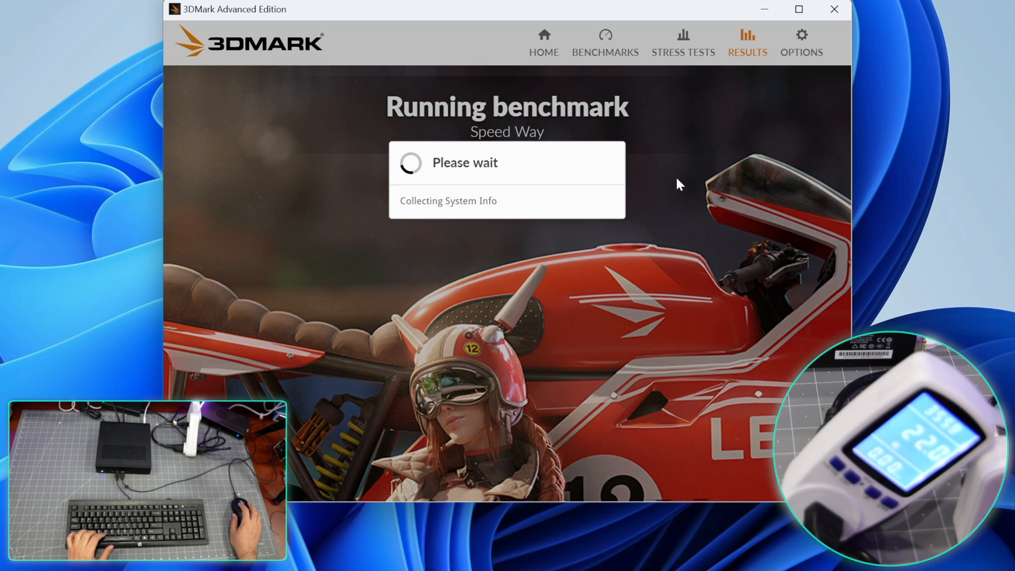
mouse_move(705, 186)
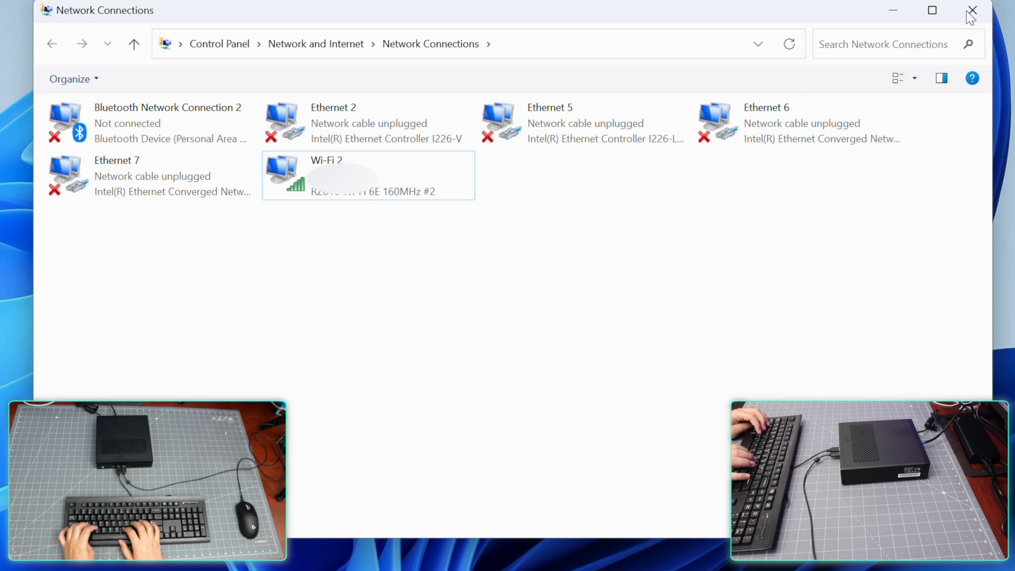
Run iperf3 -c 192.168.75.1 -P 5, totalling about 818 Mbits/sec received
left_click(971, 11)
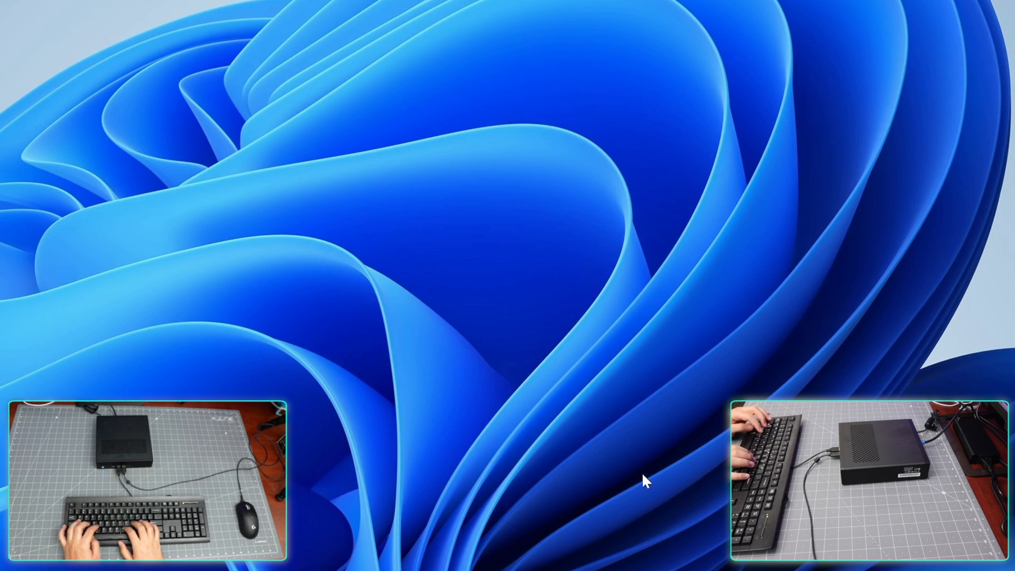
type("ipe")
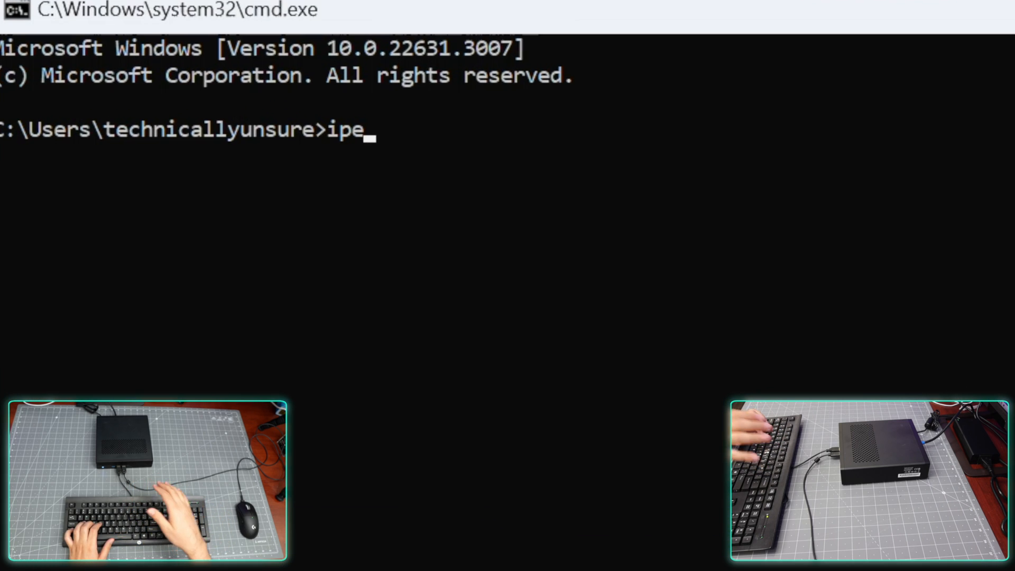
type("rf")
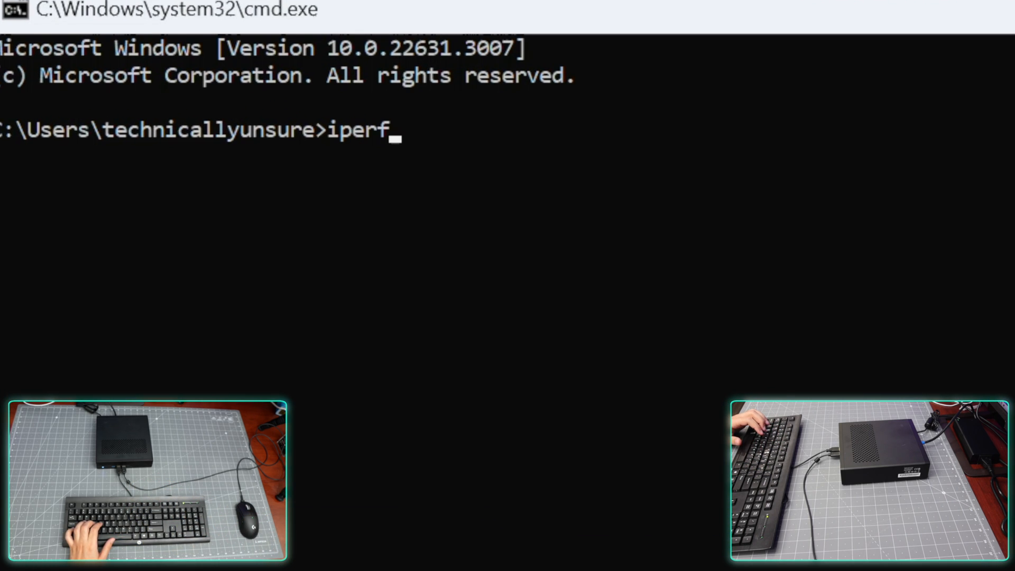
type("3 -c")
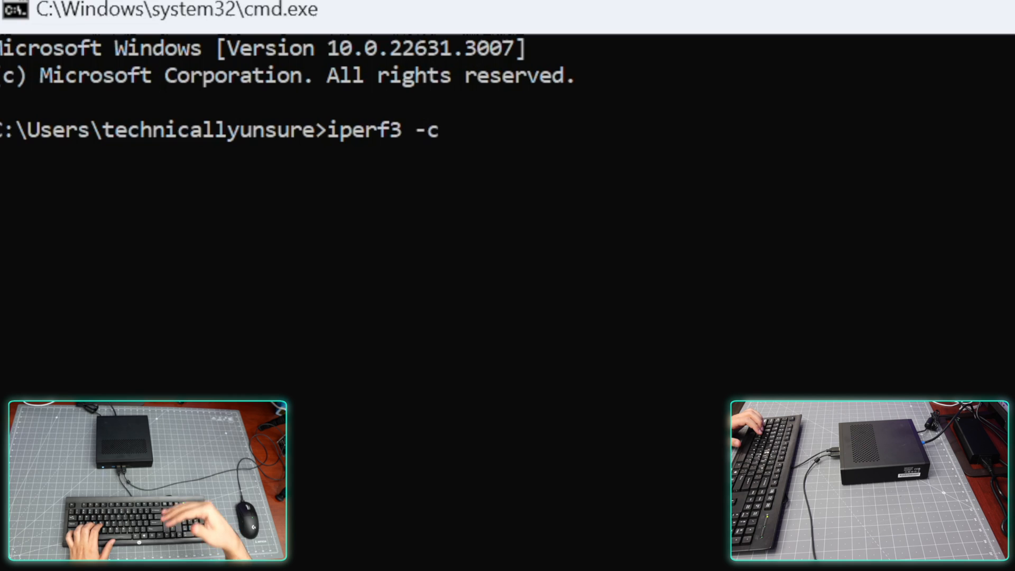
type("192.168.75.1")
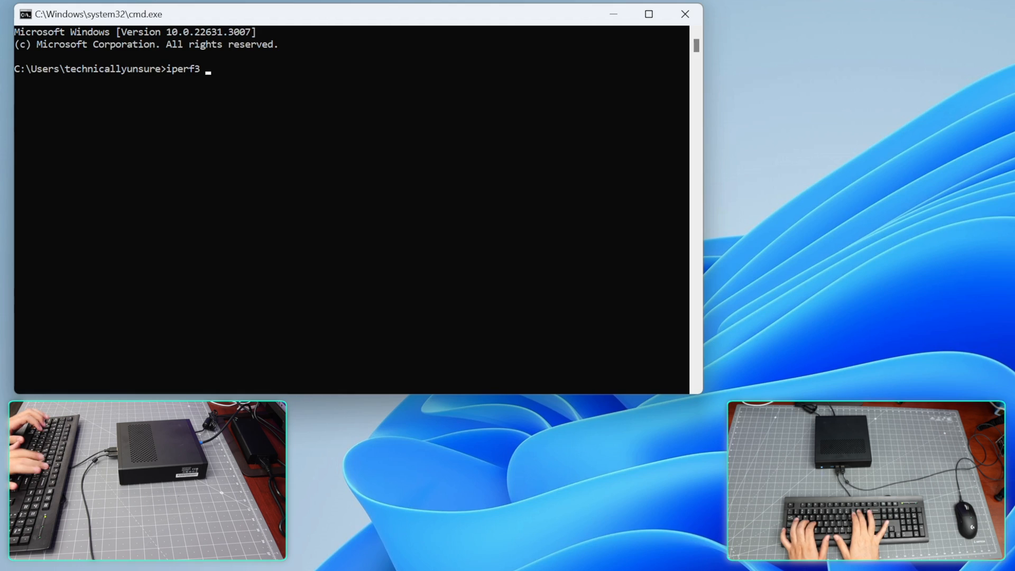
type("-c 1992")
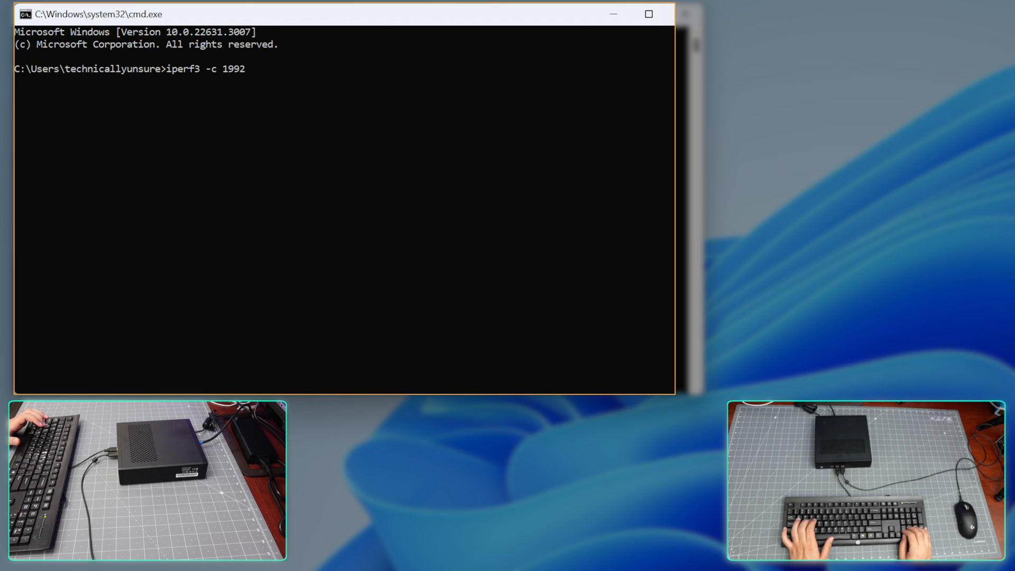
type("192.16")
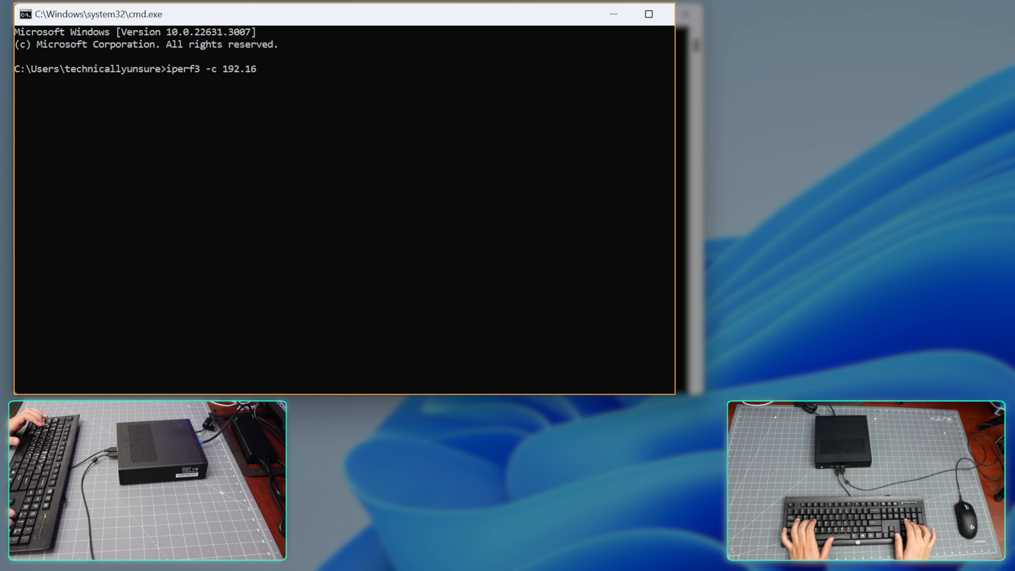
type("8.75.1")
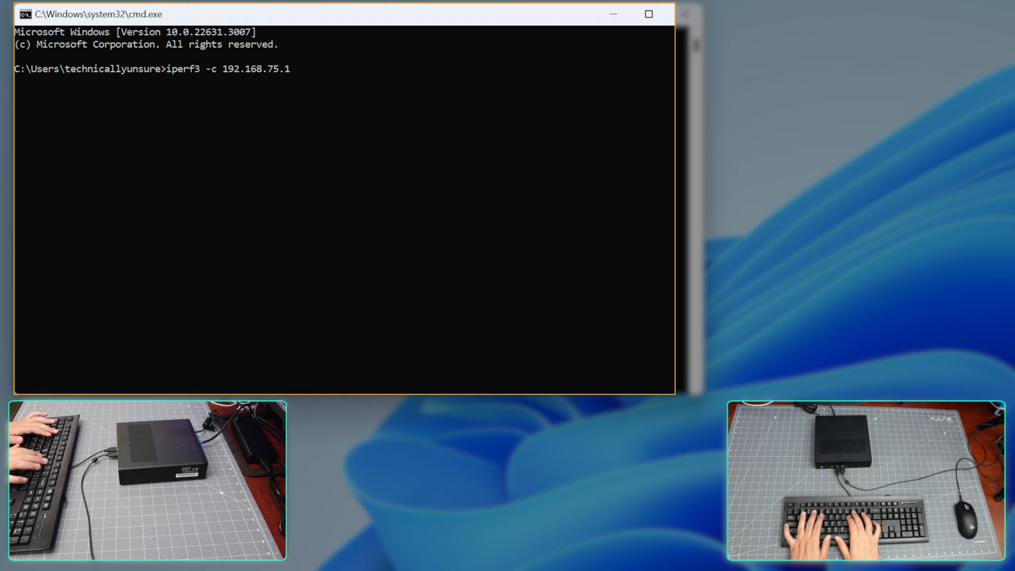
type("-P 5")
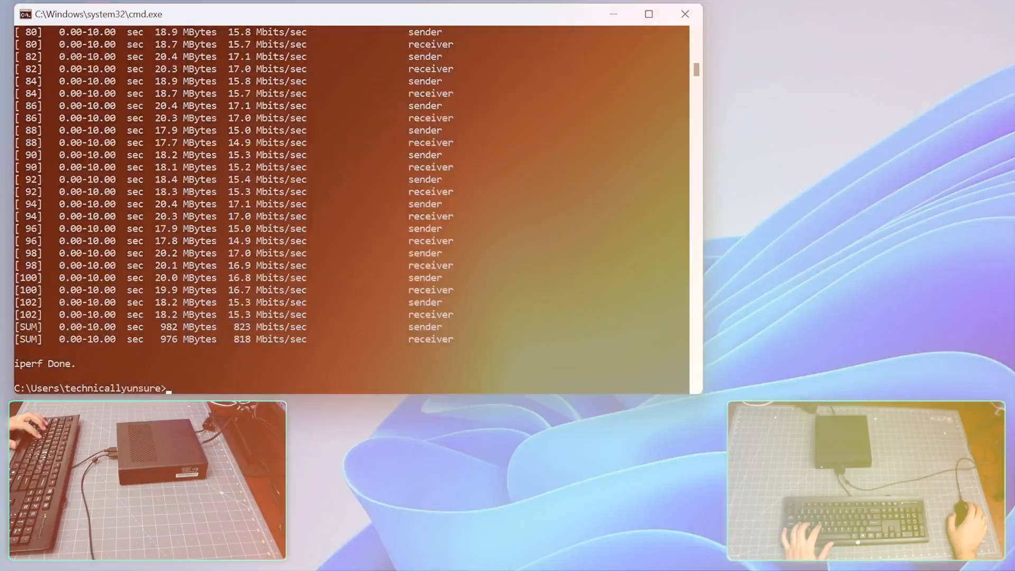
Bring up the Network Connections adapter list, with Ethernet 6 connected
left_click(541, 562)
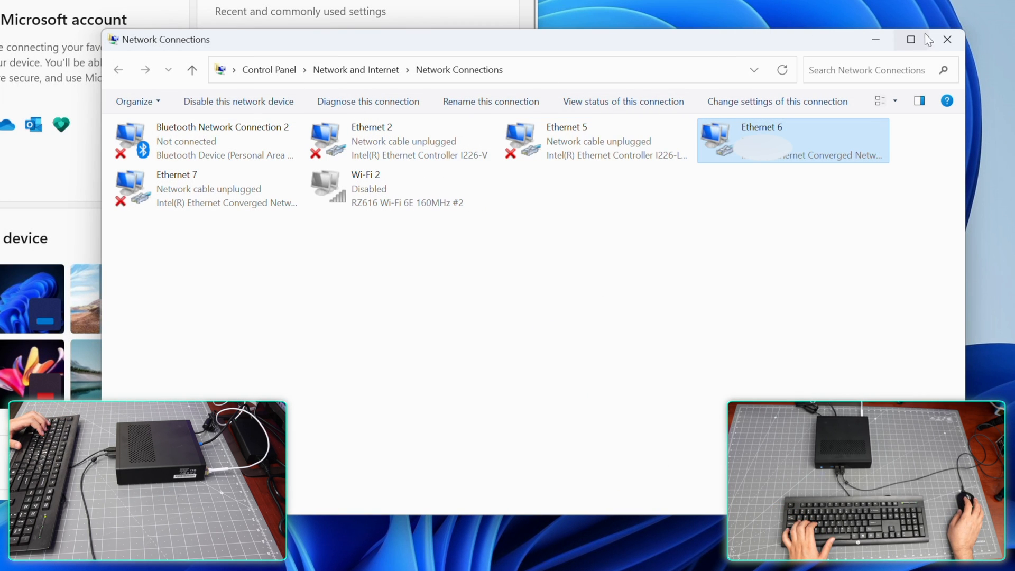
Reboot the MS-01 into the Minisforum firmware home screen with Setup, Boot and UEFI Shell
left_click(948, 39)
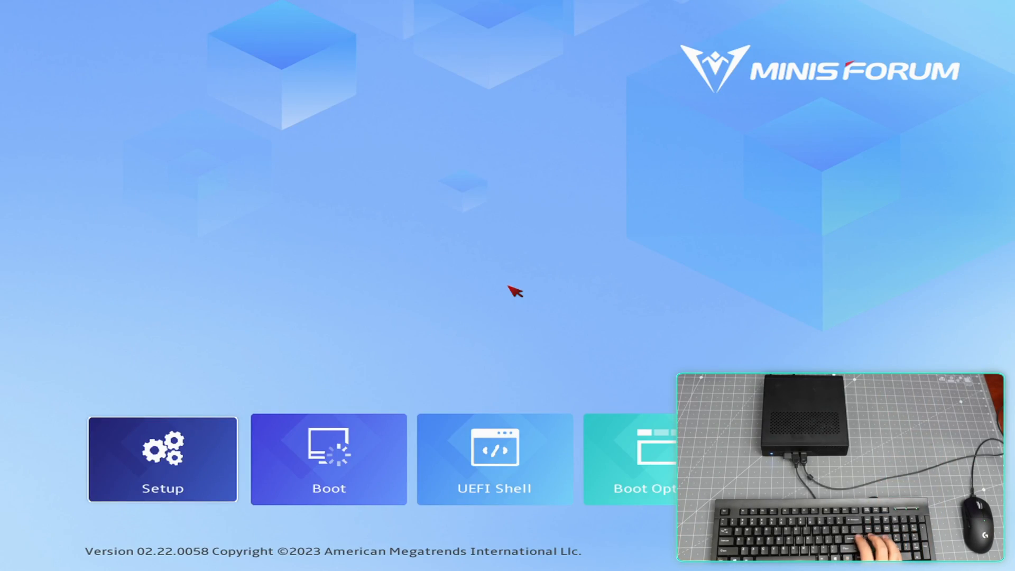
From firmware Setup's Boot page, boot the Ubuntu installer USB drive to its keyboard screen
left_click(161, 460)
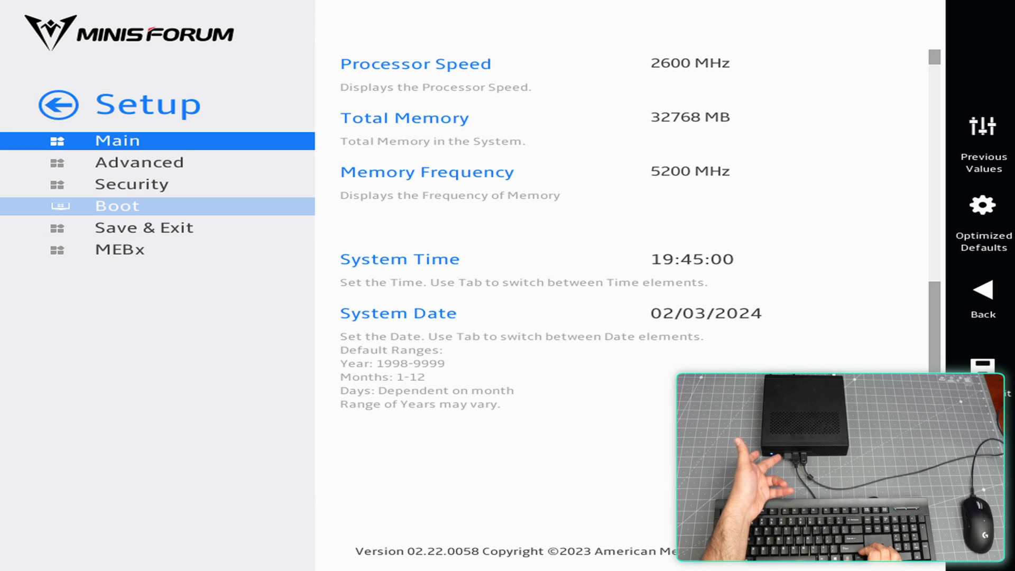
left_click(117, 206)
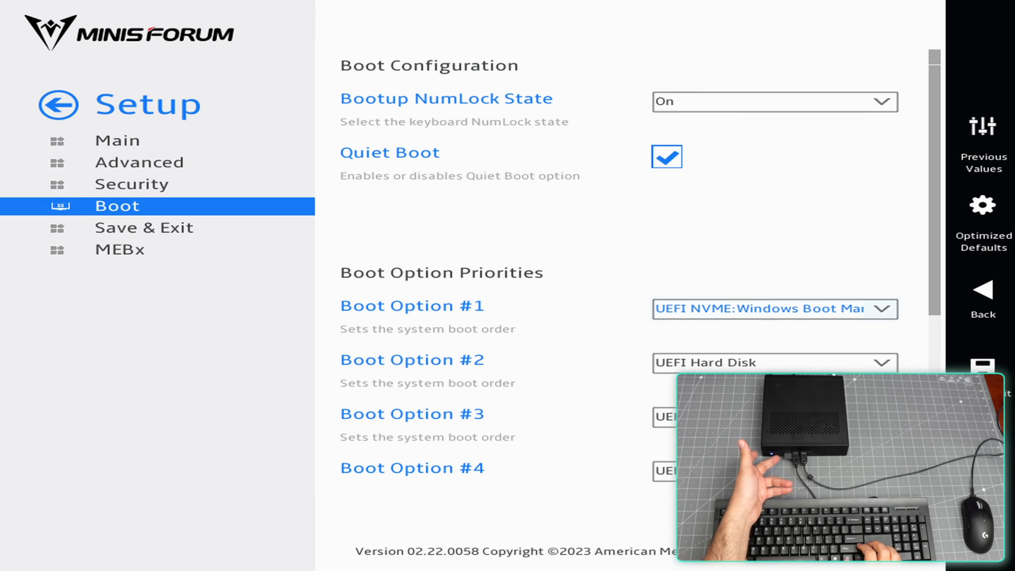
left_click(145, 229)
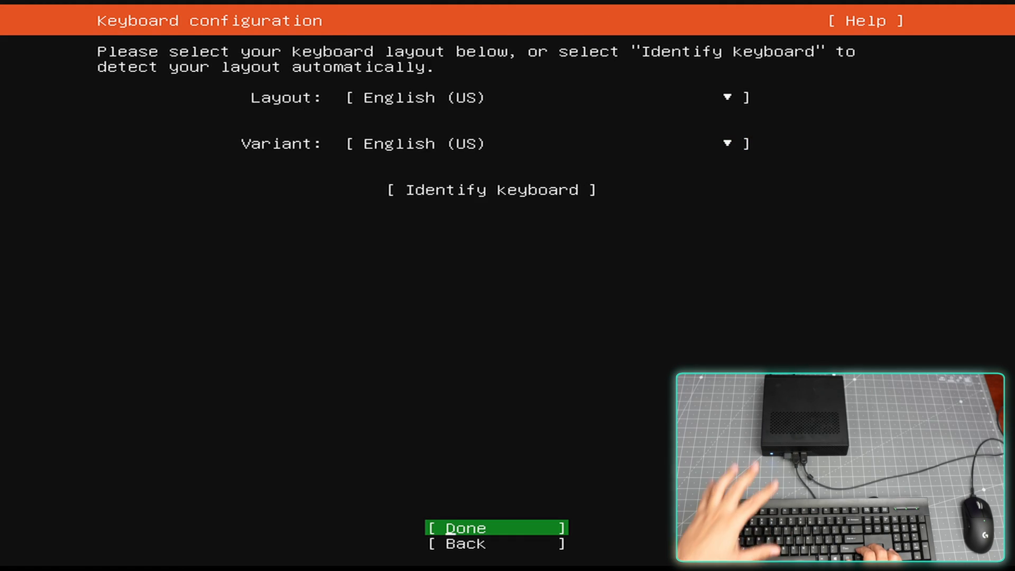
Accept English (US) keyboard, standard Ubuntu Server, default network interfaces and no proxy, reaching the mirror test
left_click(495, 528)
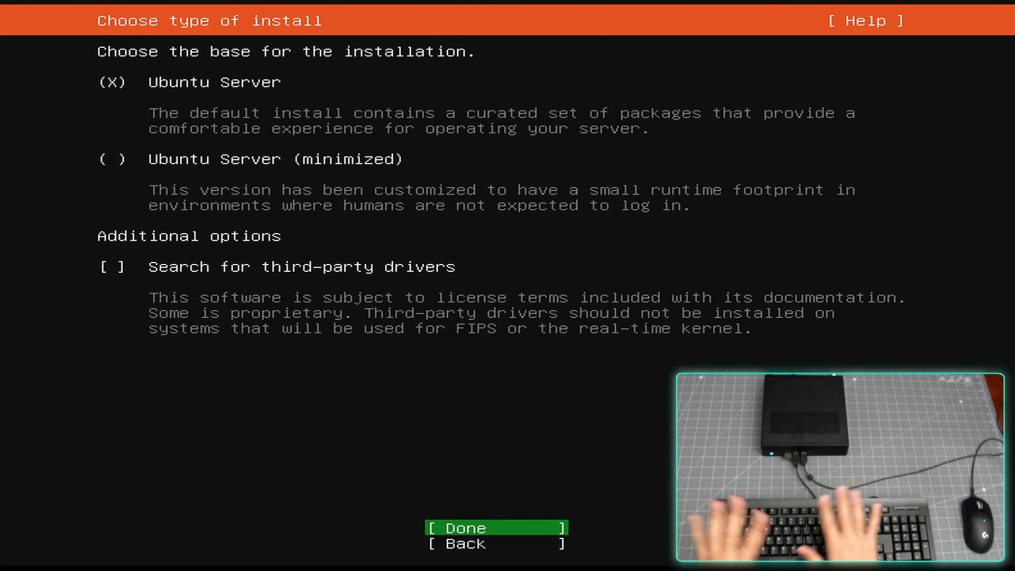
left_click(496, 528)
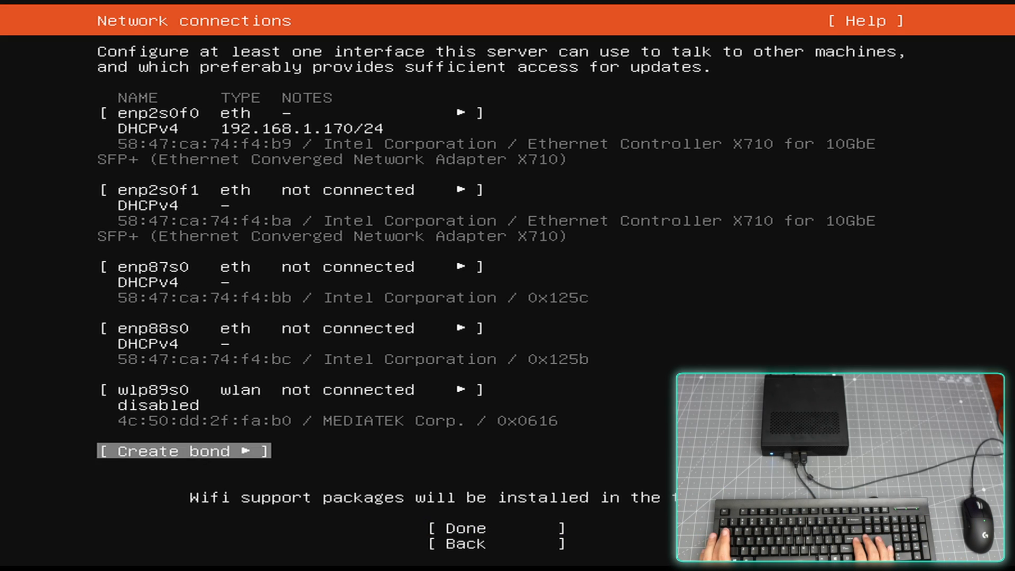
key("Up")
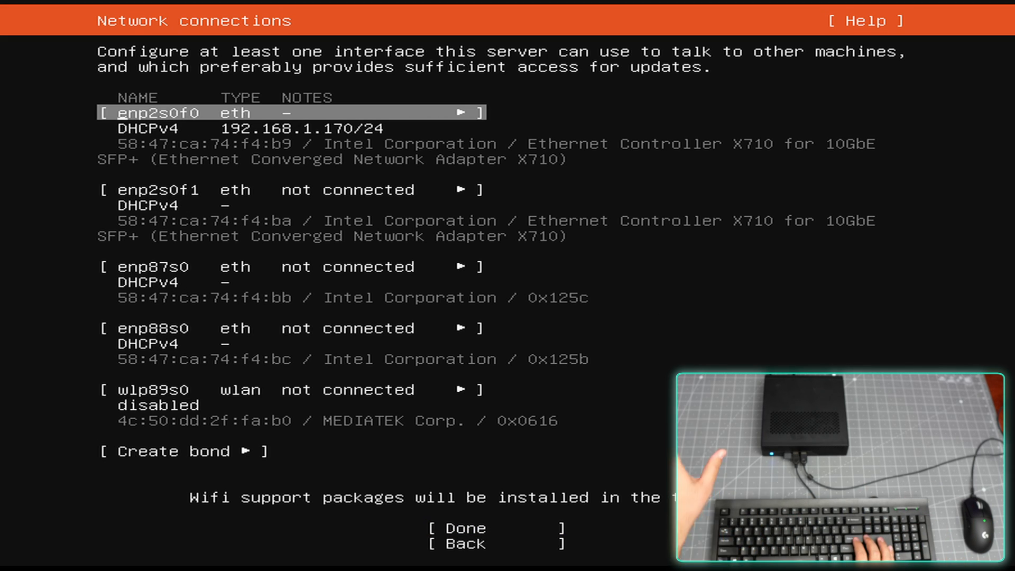
key("Down")
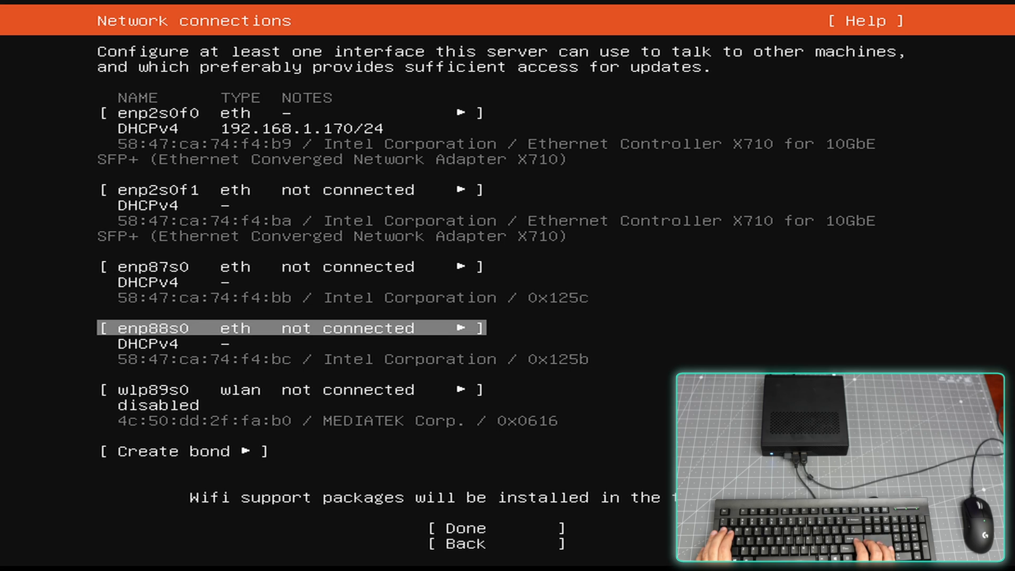
left_click(462, 527)
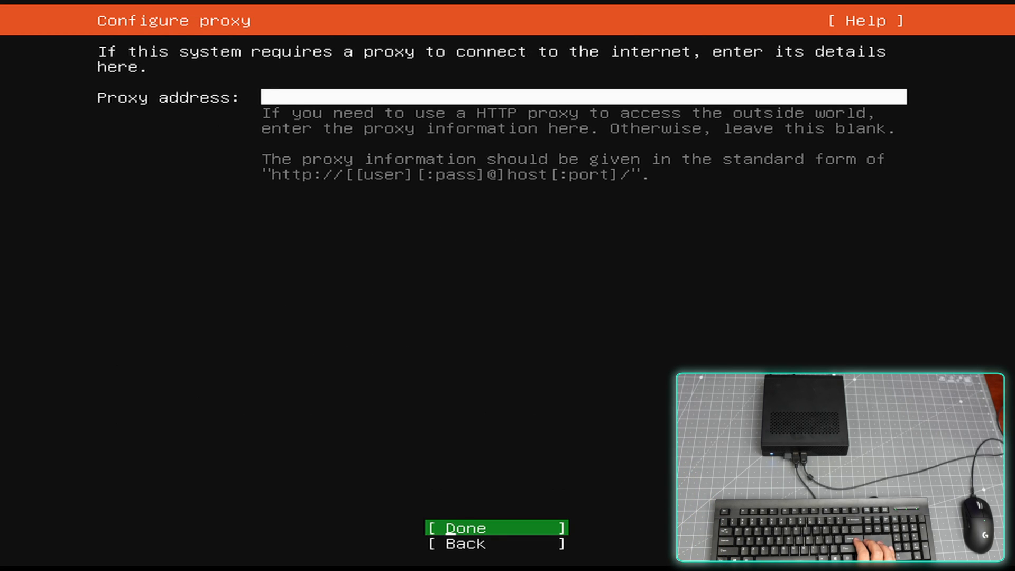
left_click(495, 528)
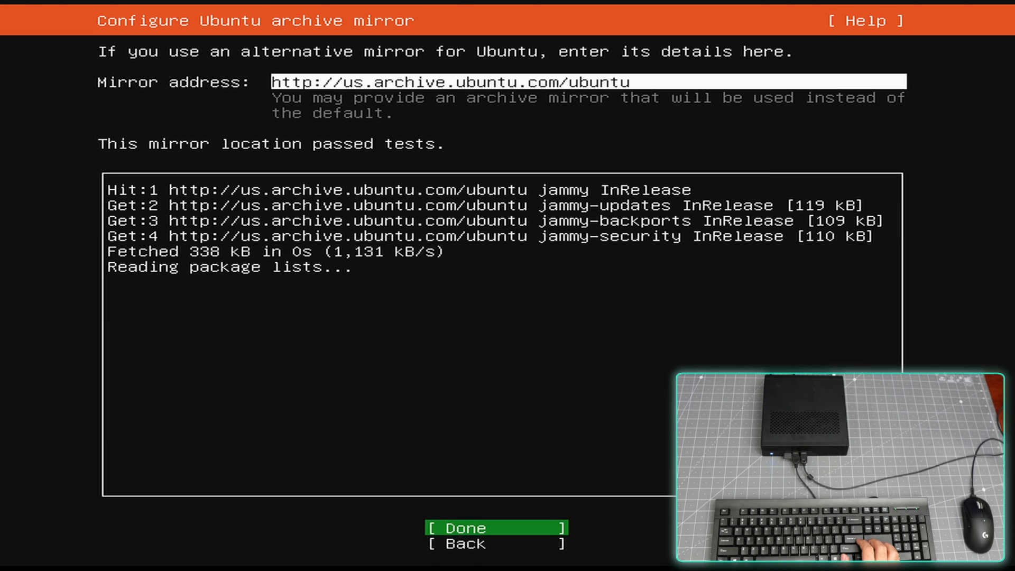
Keep the us.archive.ubuntu.com mirror, skip the installer update, and use the whole 953.869G Kingston disk with LVM
left_click(495, 528)
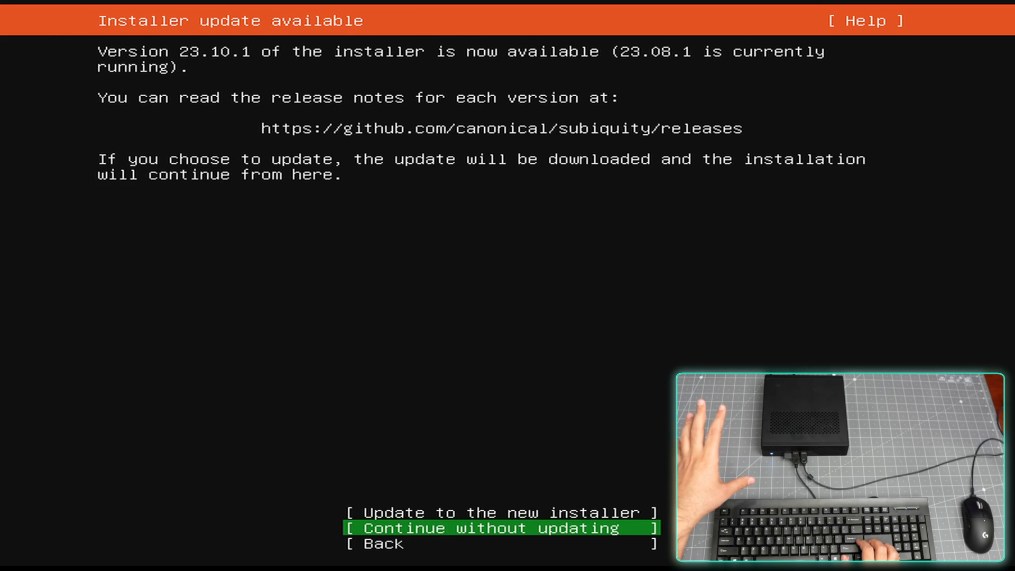
key("Enter")
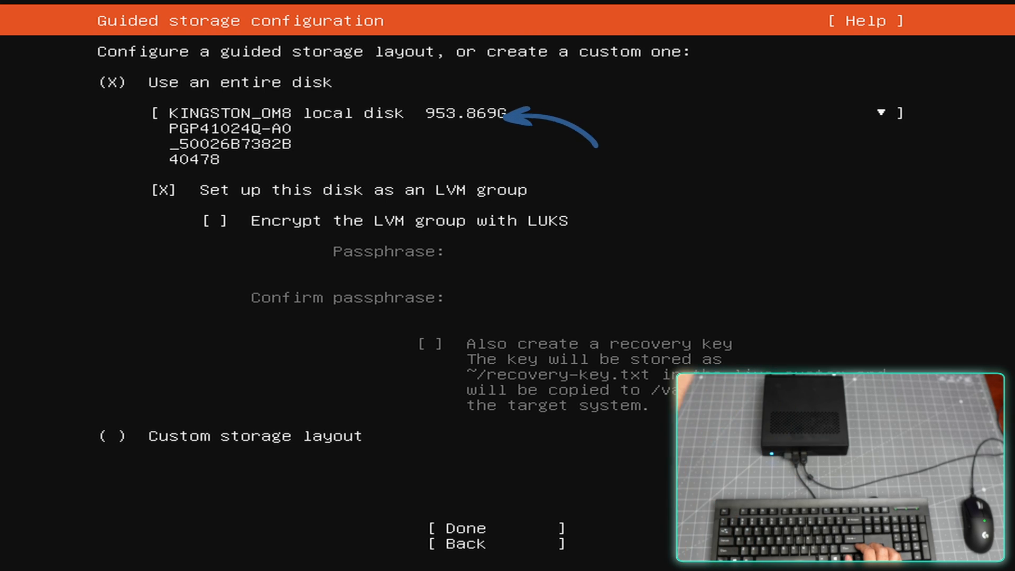
left_click(495, 528)
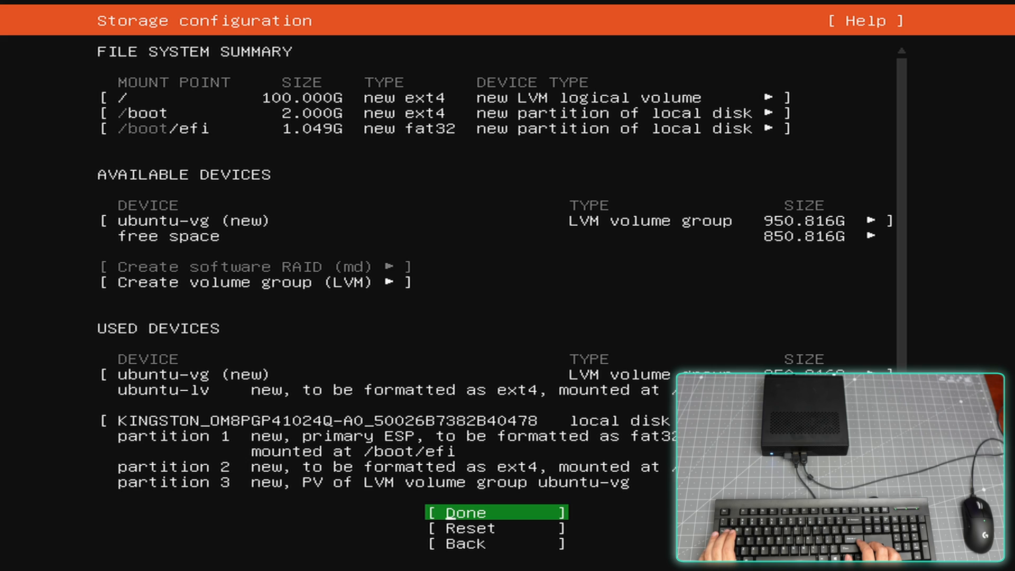
left_click(494, 512)
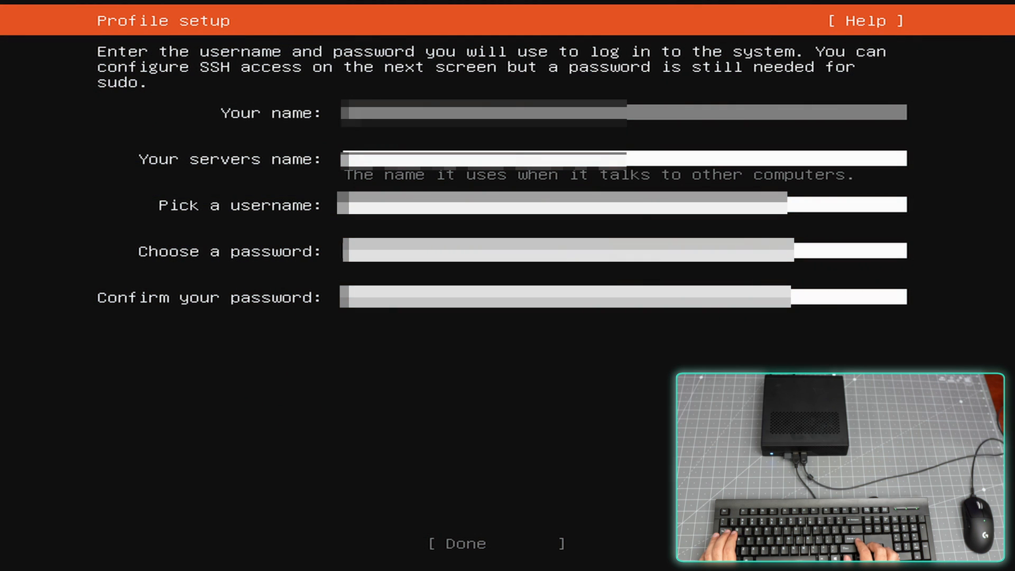
Submit the user profile and finish SSH setup so the system begins installing
left_click(457, 544)
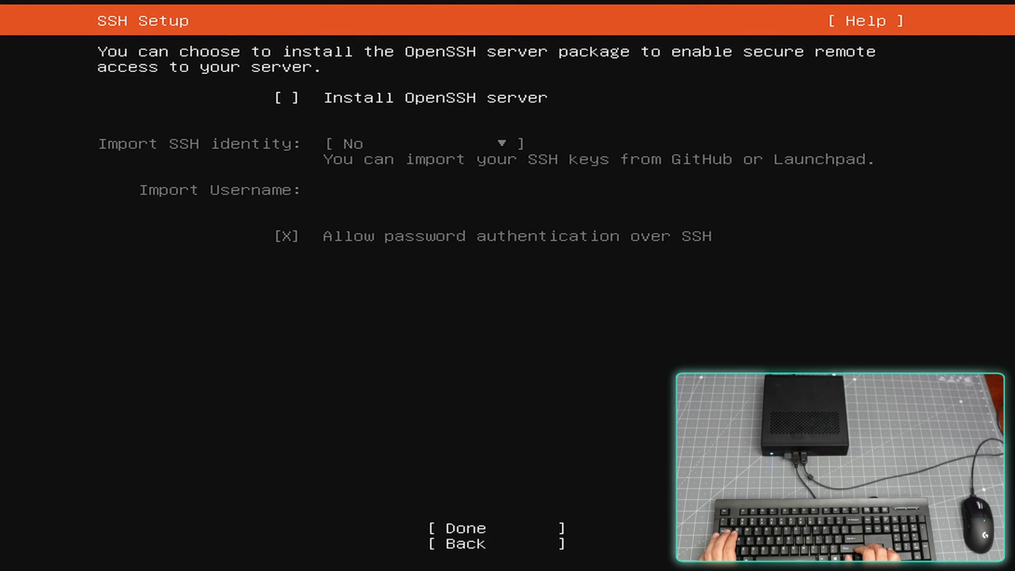
left_click(457, 527)
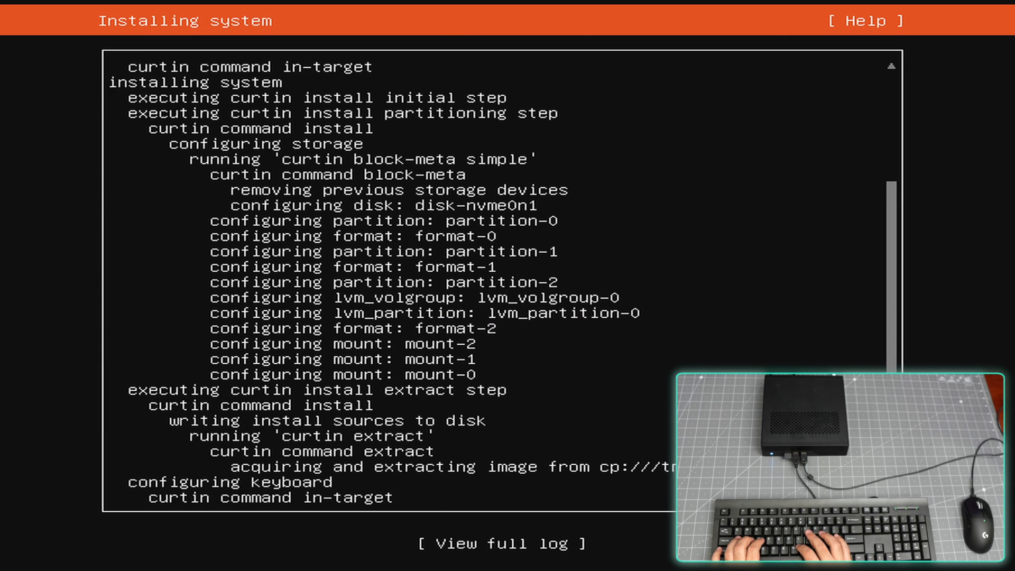